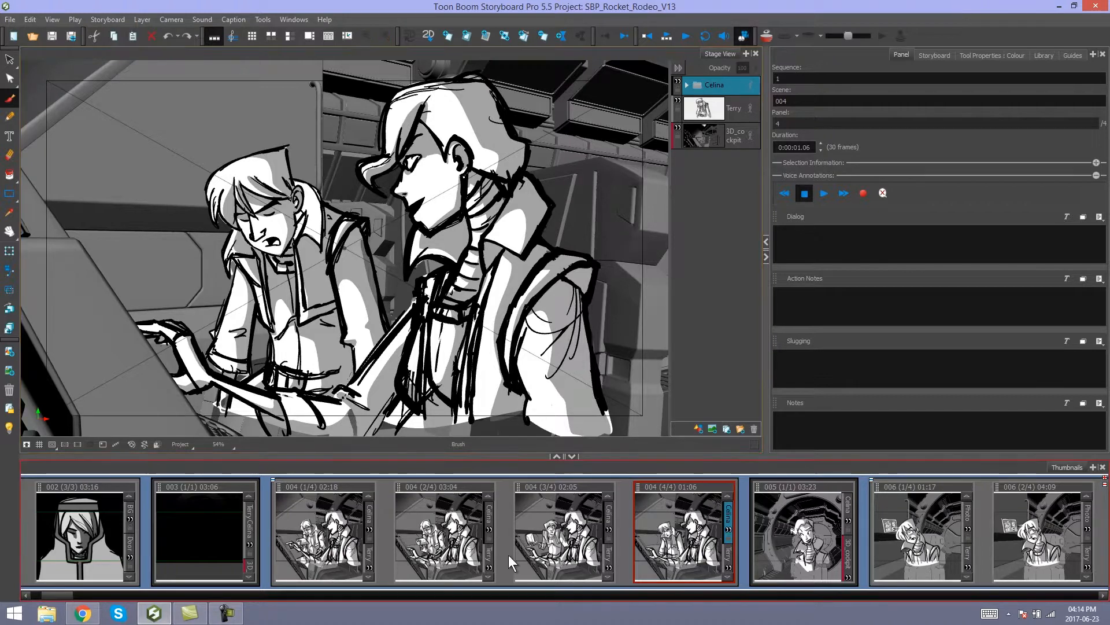
mouse_move(266, 550)
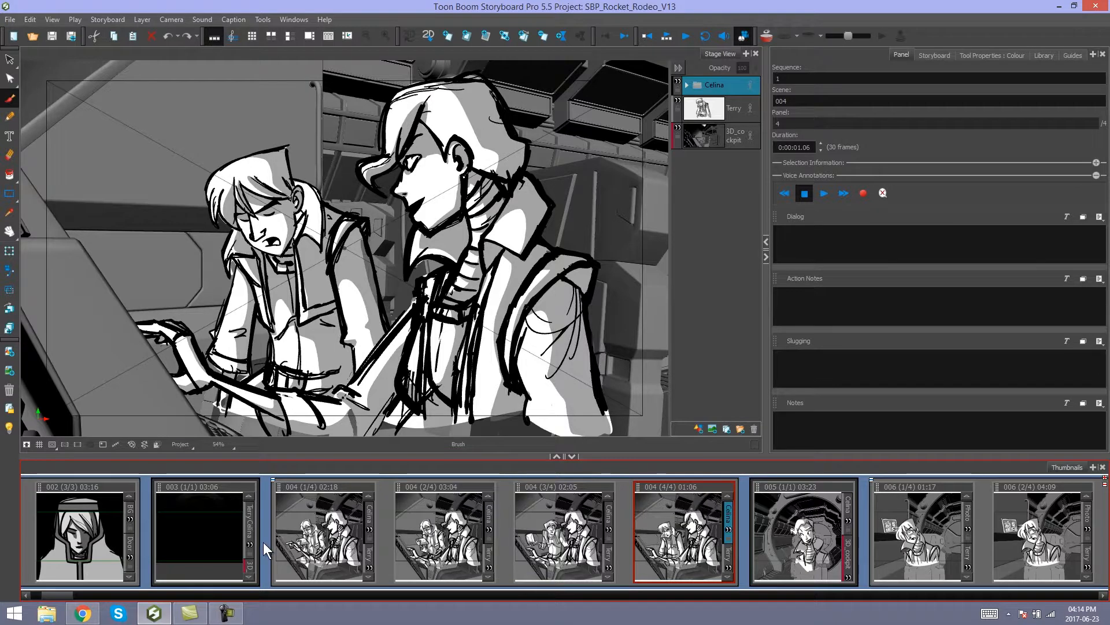
mouse_move(275, 618)
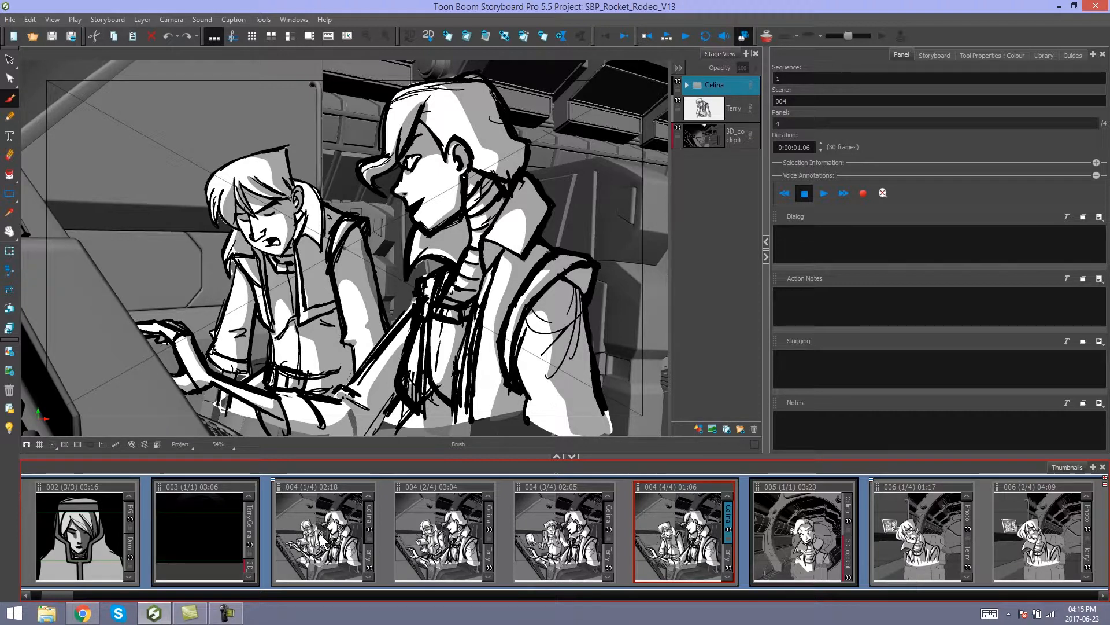
mouse_move(271, 517)
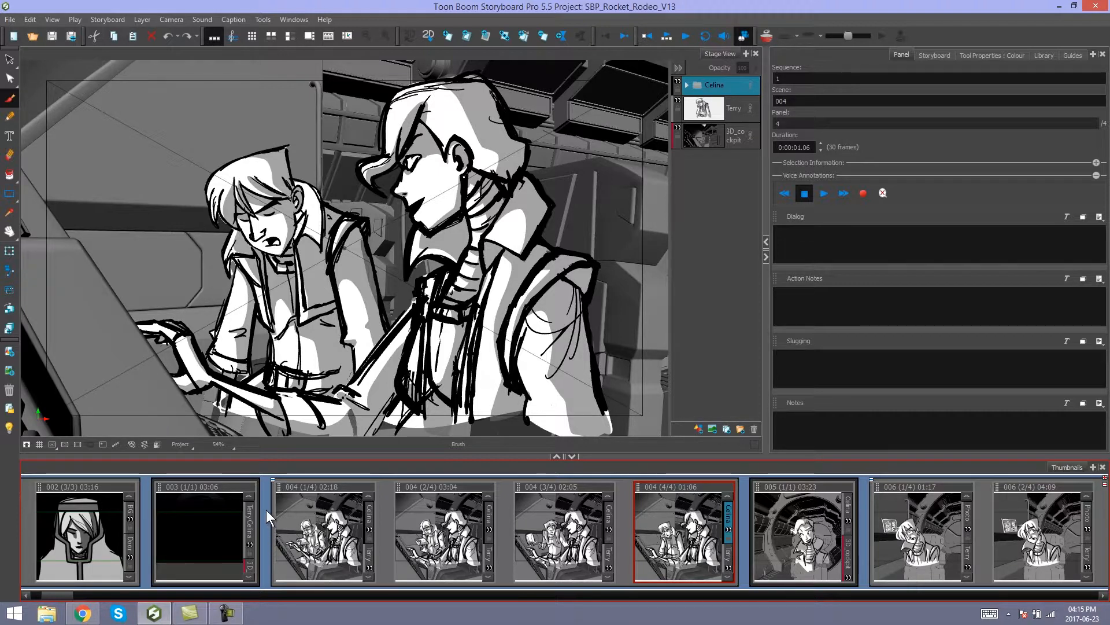
mouse_move(400, 531)
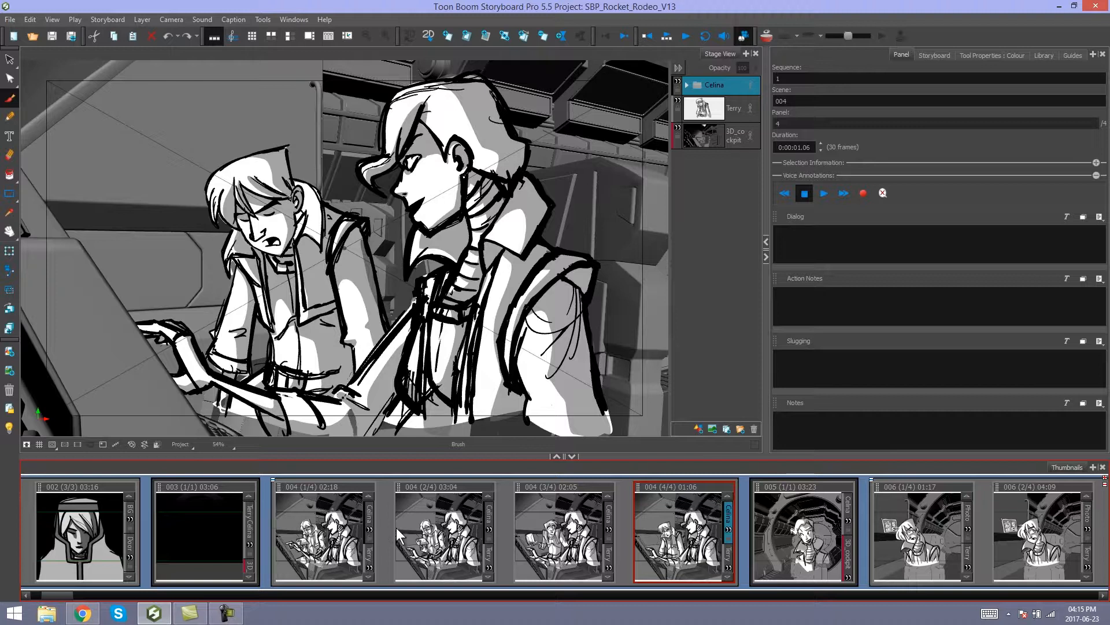
Make panel 1 of scene 004 current and bring up the Storyboard menu.
left_click(324, 531)
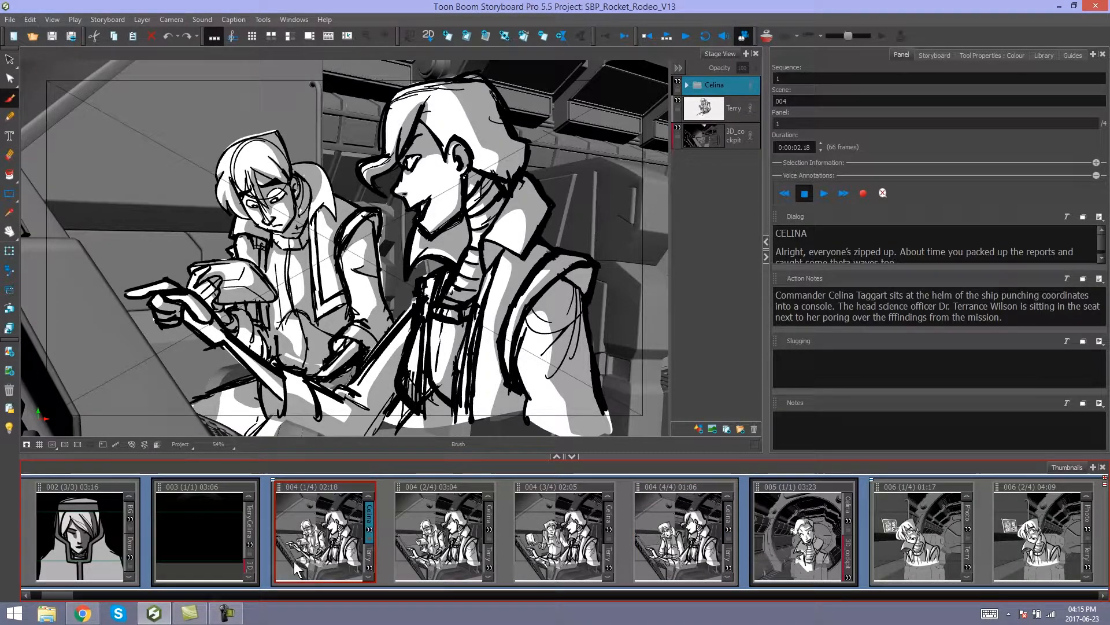
mouse_move(265, 510)
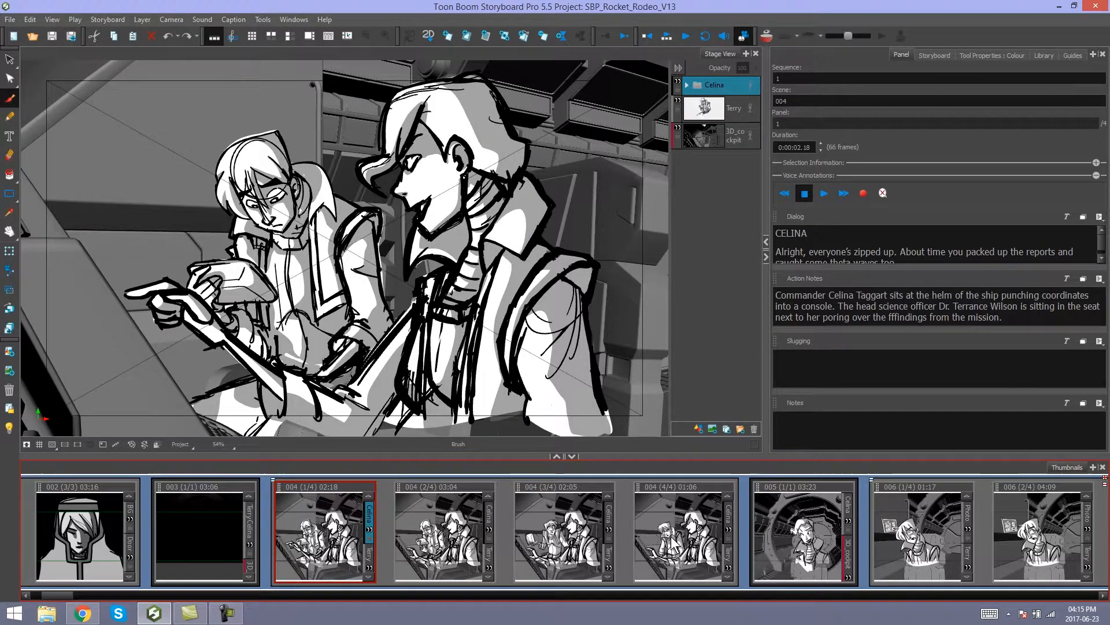
left_click(683, 531)
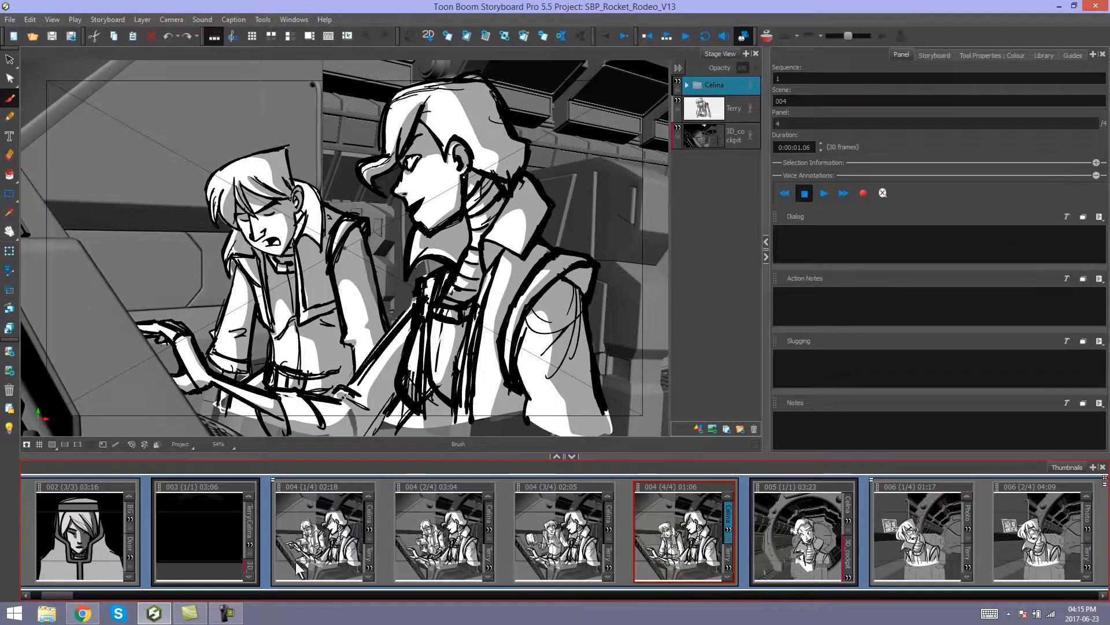
mouse_move(274, 492)
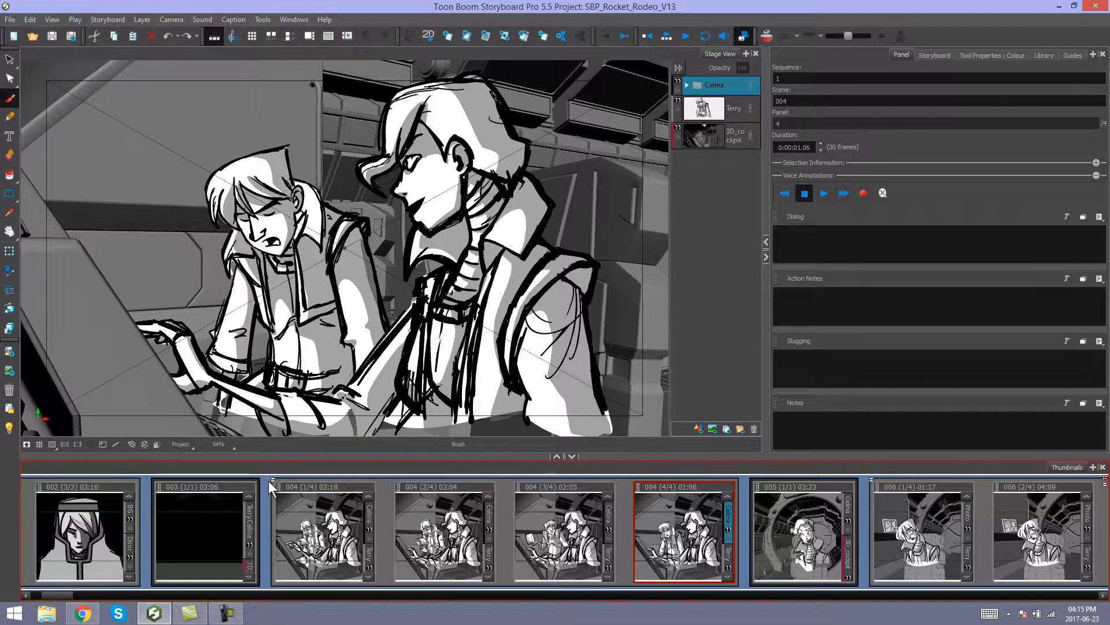
mouse_move(414, 574)
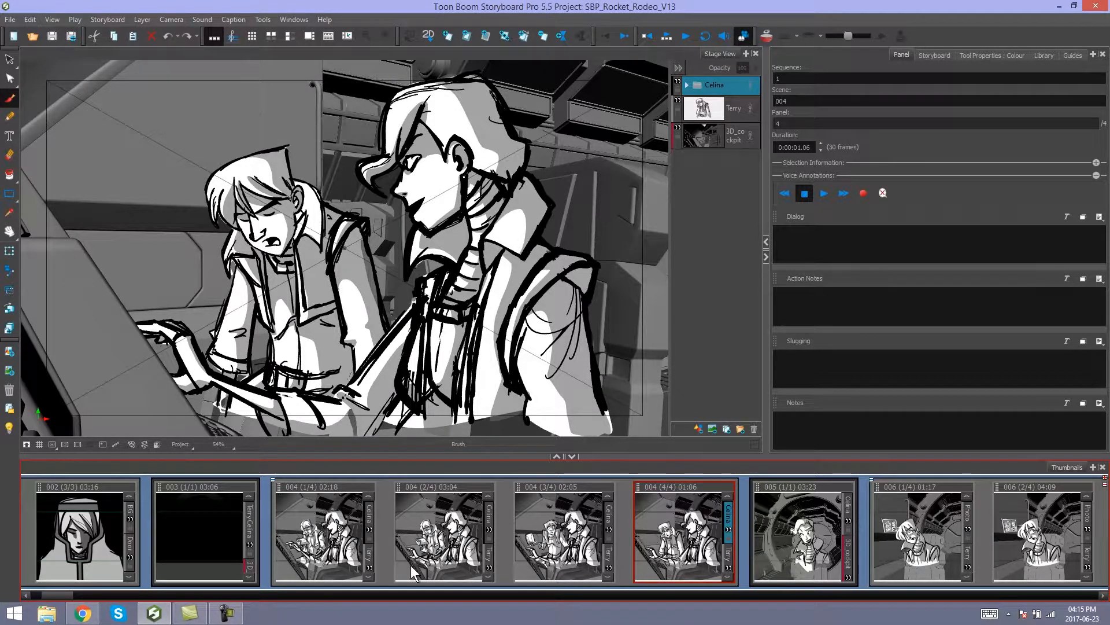
left_click(322, 531)
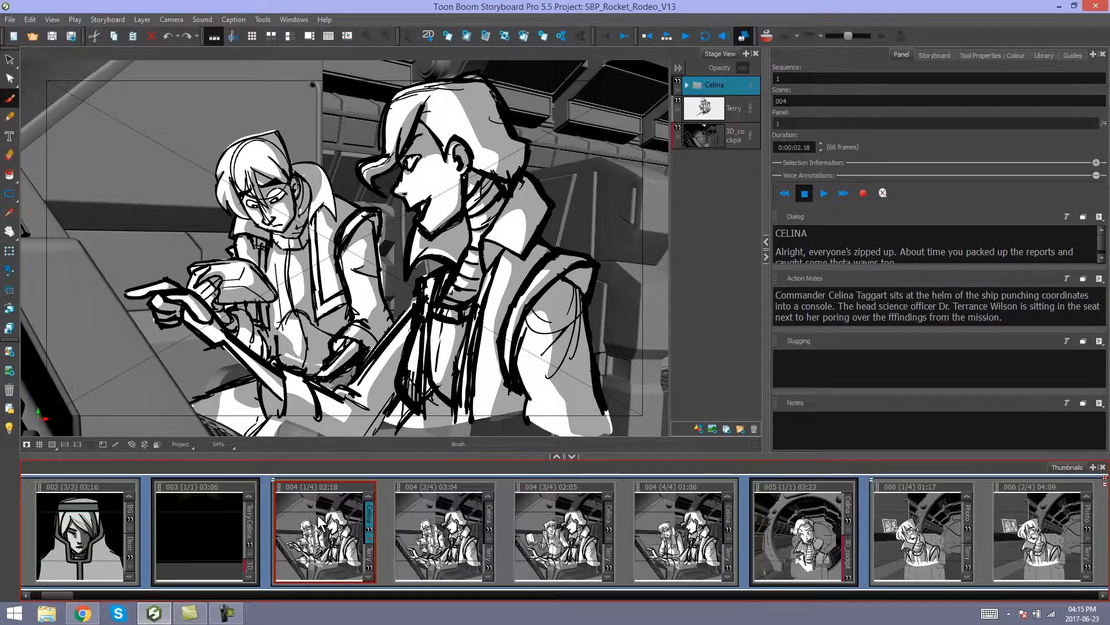
mouse_move(266, 504)
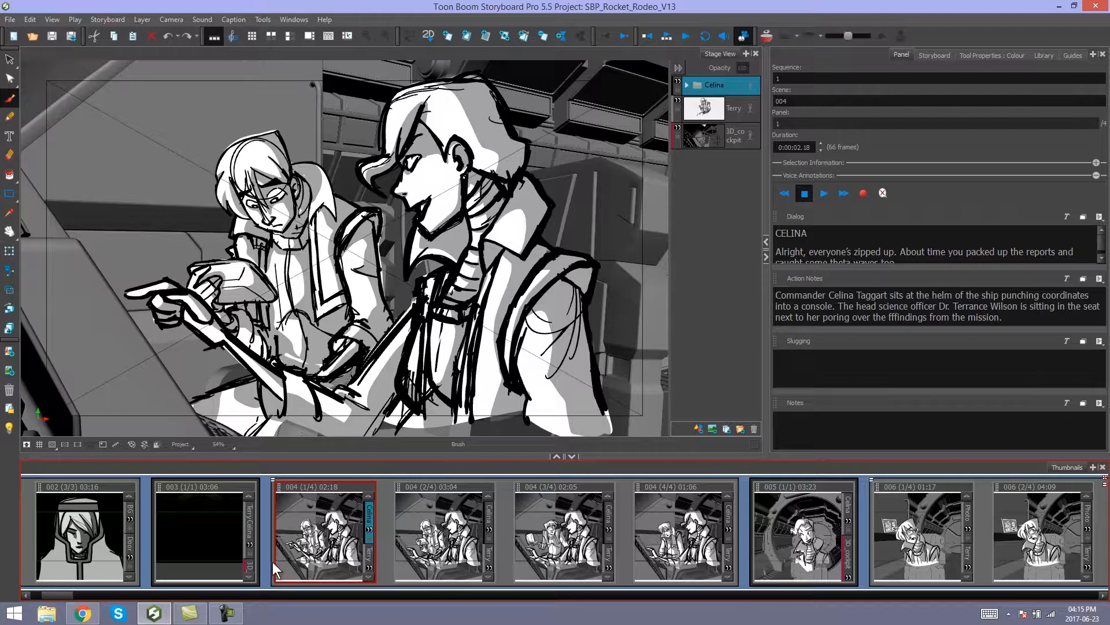
left_click(107, 19)
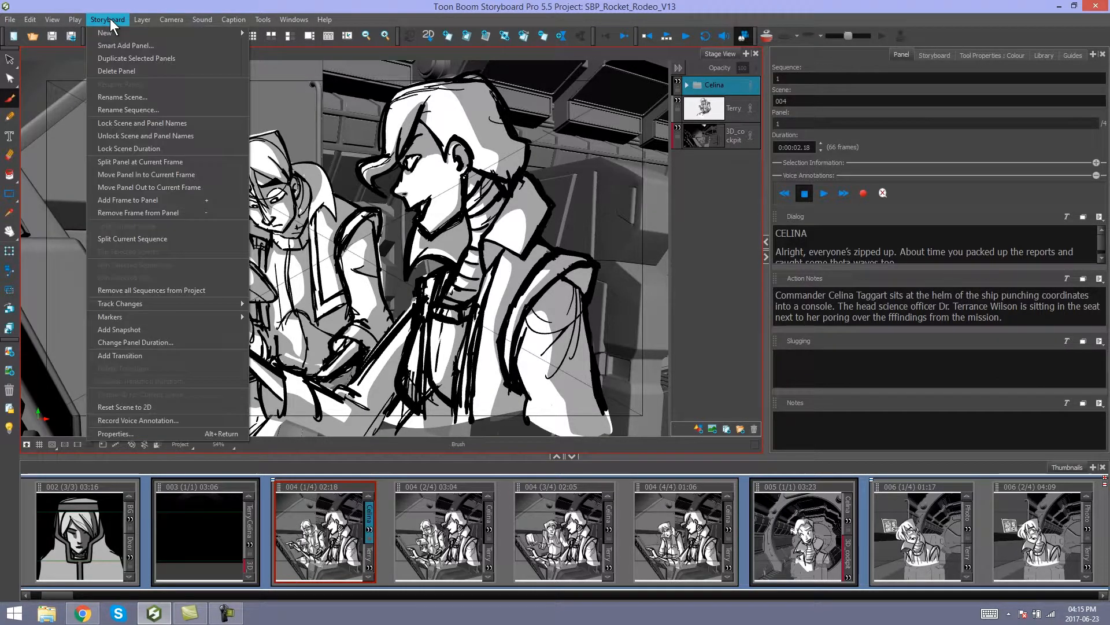
mouse_move(132, 239)
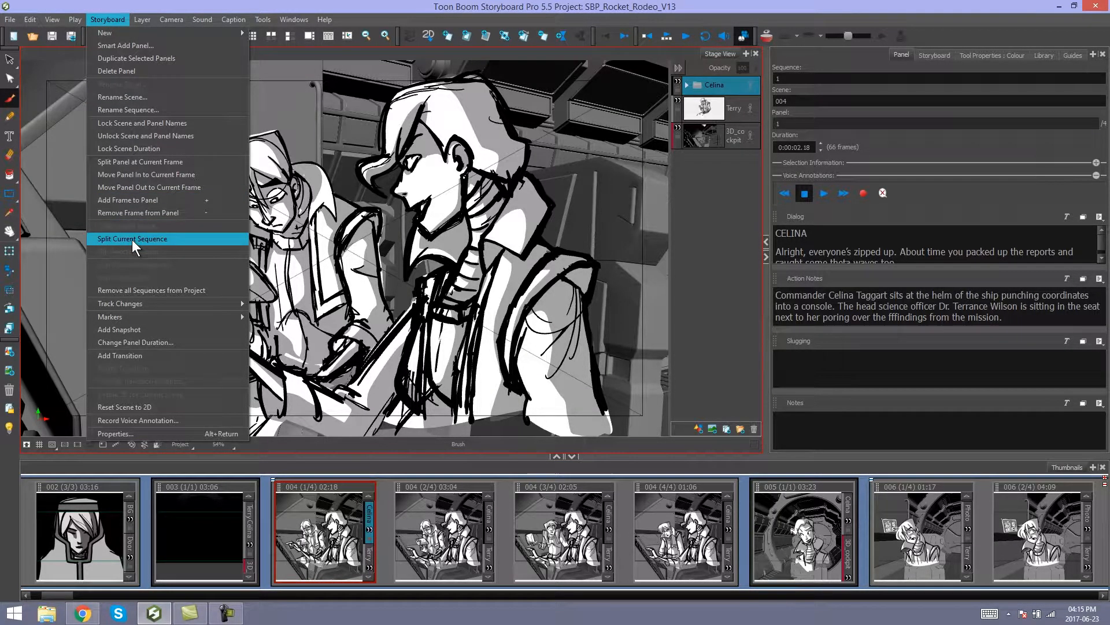
Split the sequence at scene 004, naming the new sequence '2'.
left_click(128, 110)
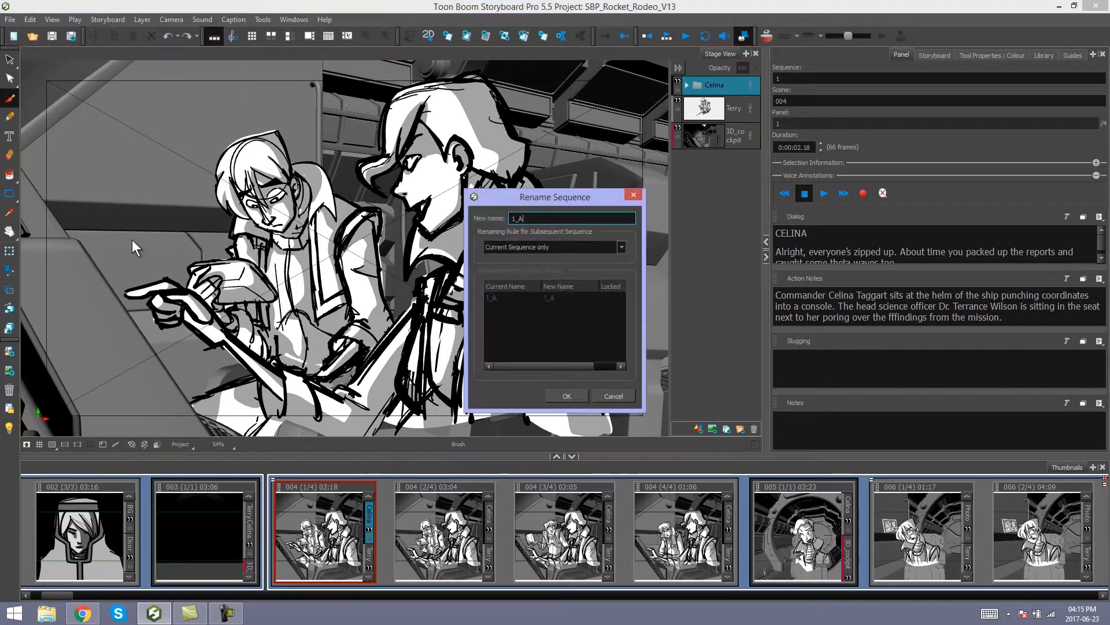
mouse_move(562, 319)
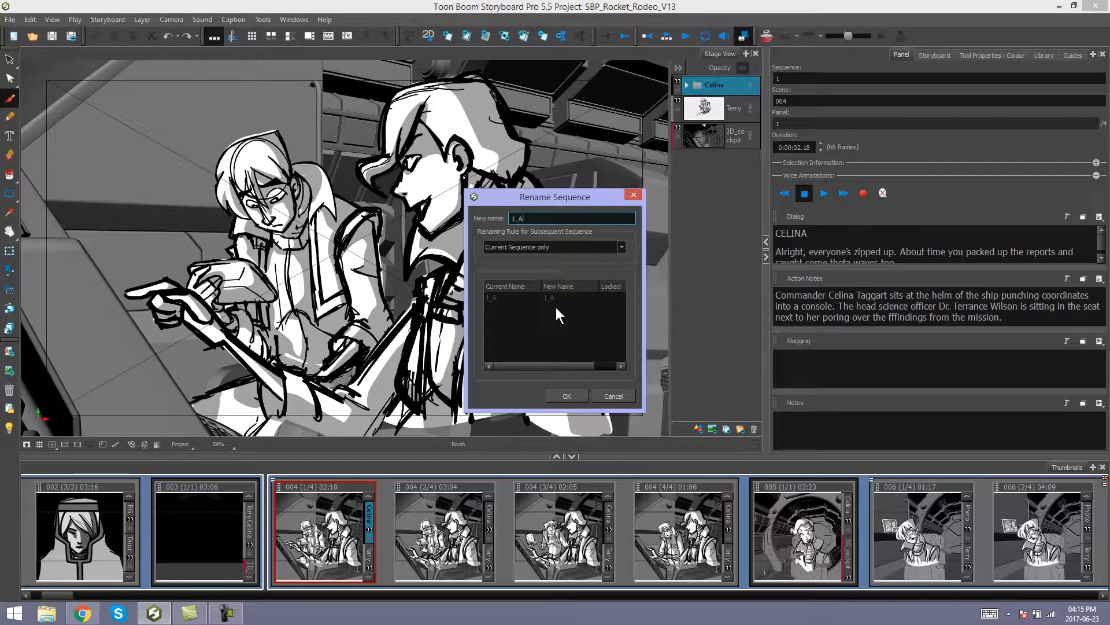
triple_click(559, 218)
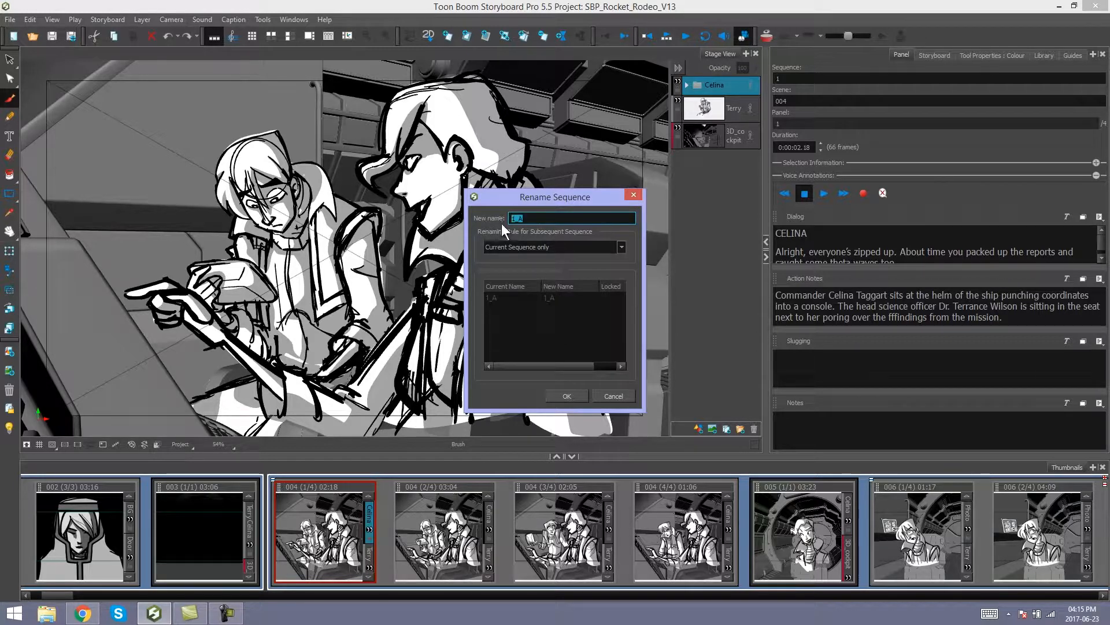
type("2")
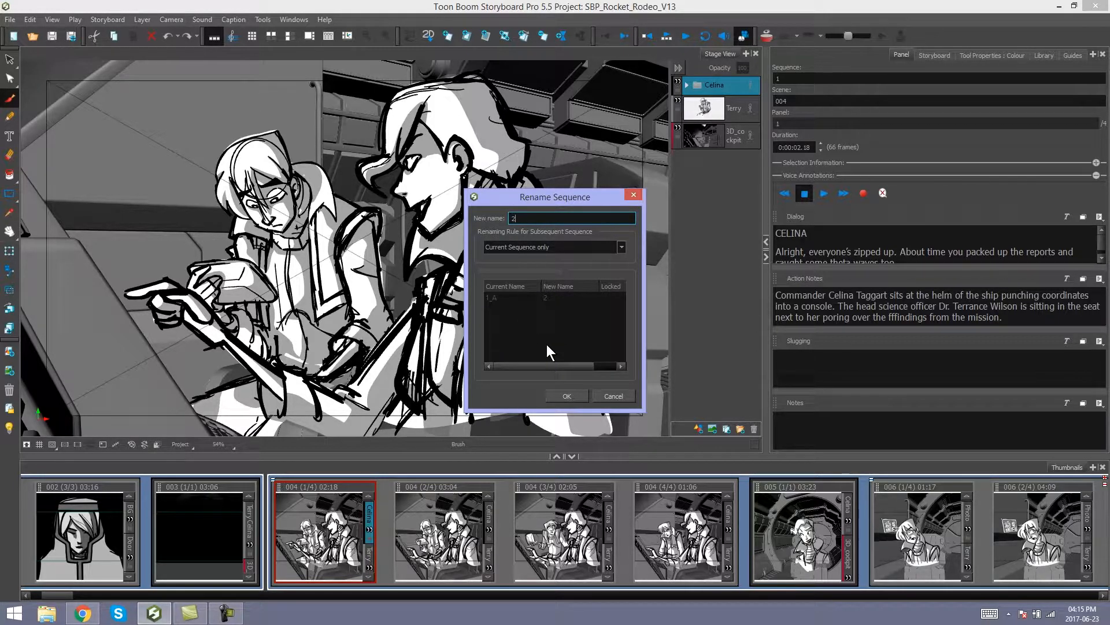
mouse_move(558, 344)
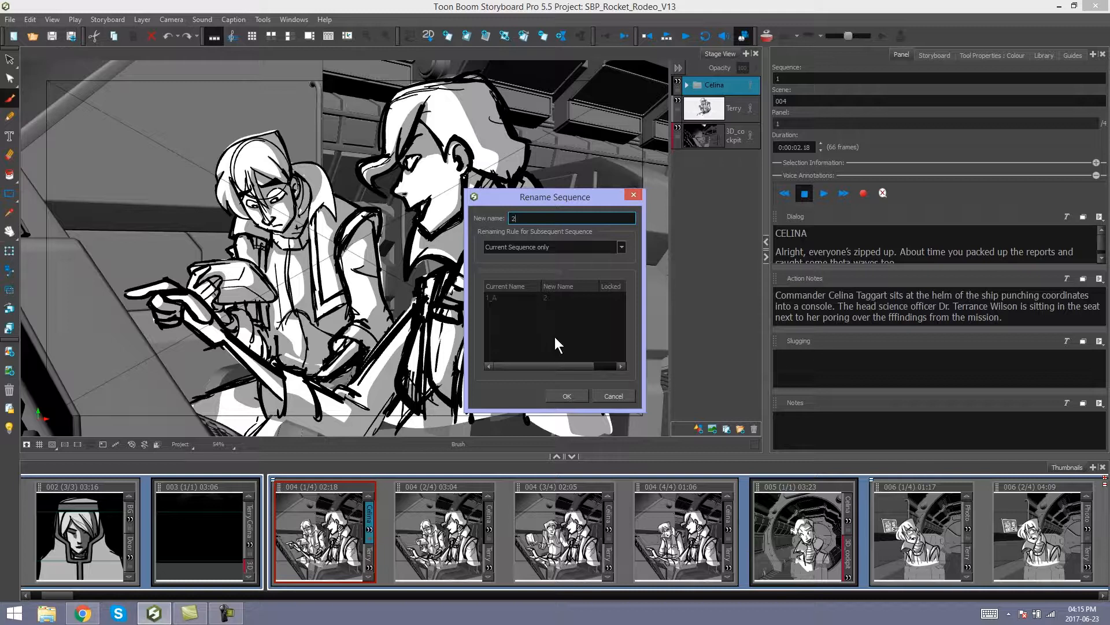
left_click(566, 396)
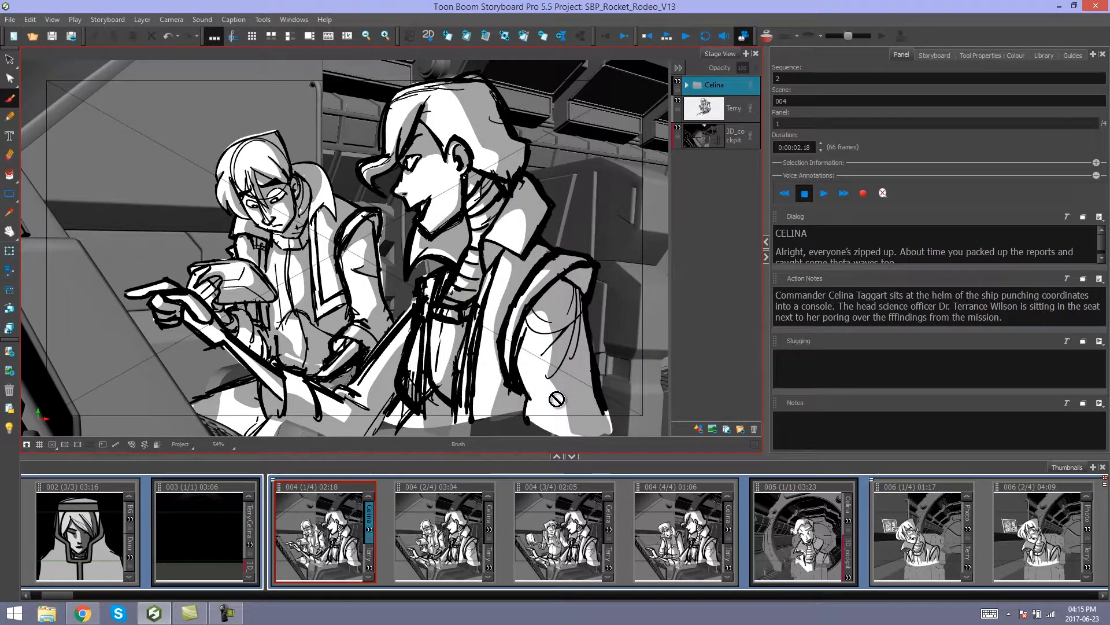
Select scene 003 and panel 004 (1/4) together in Thumbnails.
left_click(205, 531)
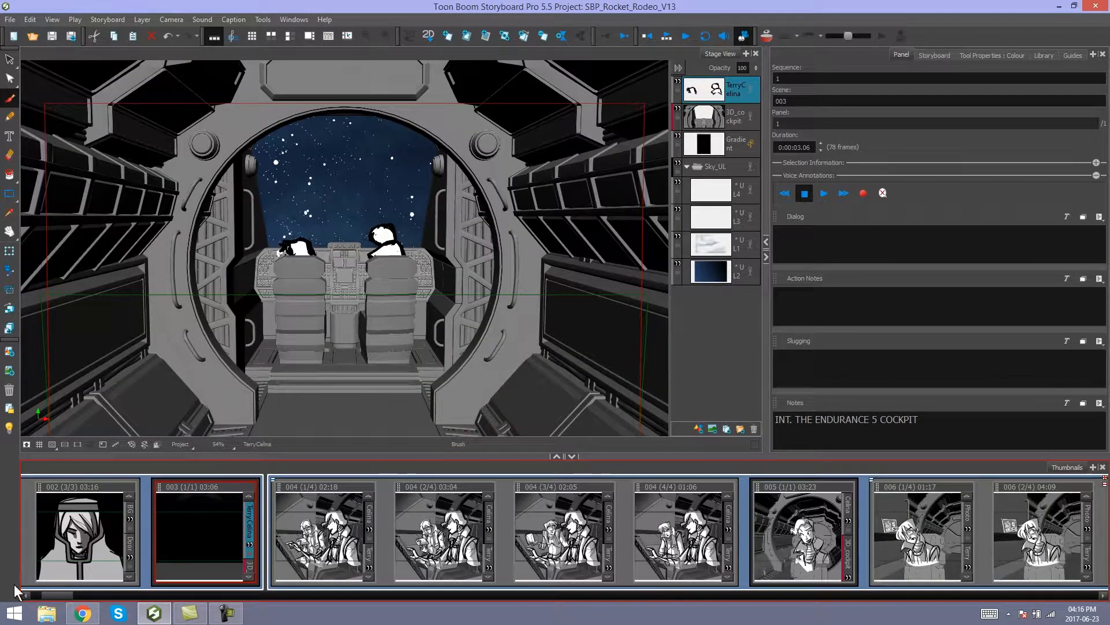
left_click(324, 531)
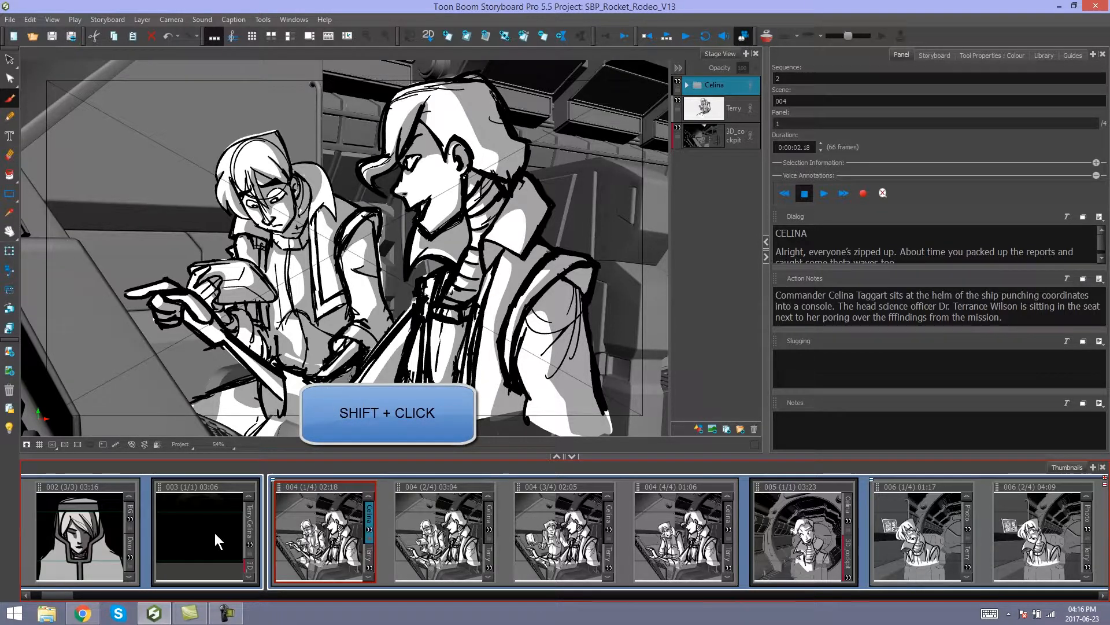
left_click(205, 531)
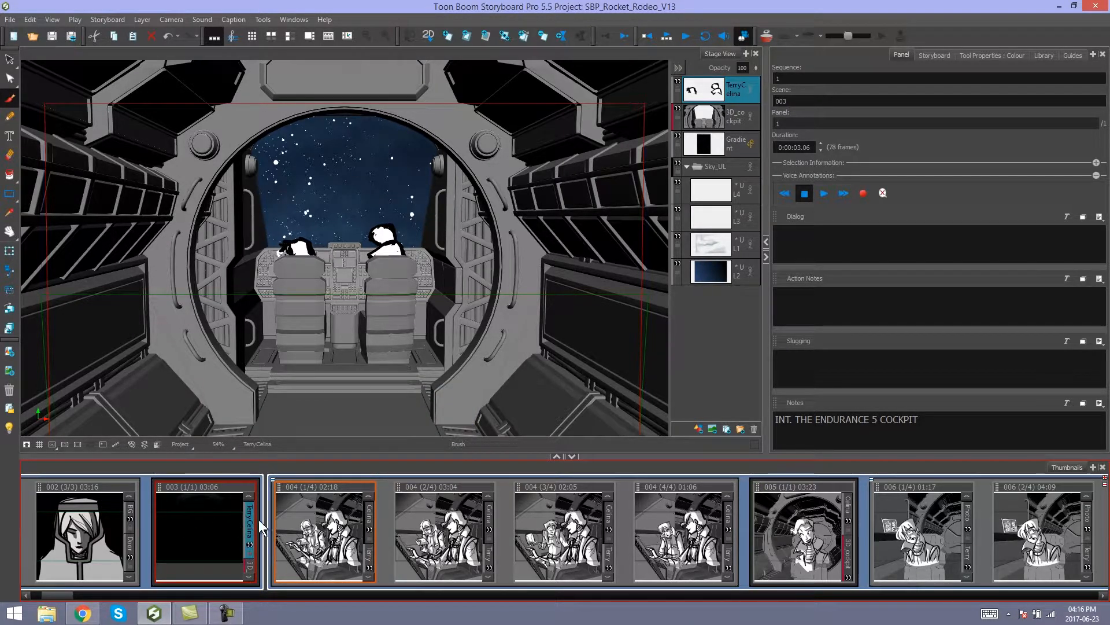
mouse_move(353, 509)
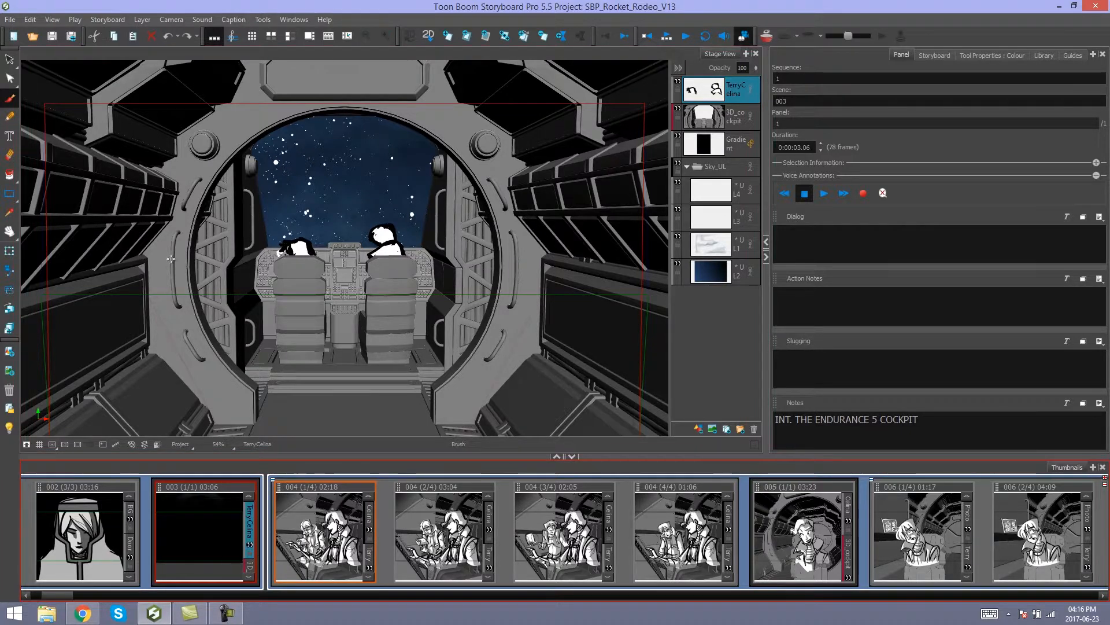
Join the selected sequences and confirm panel 004 (1/4) is in sequence 1.
left_click(107, 19)
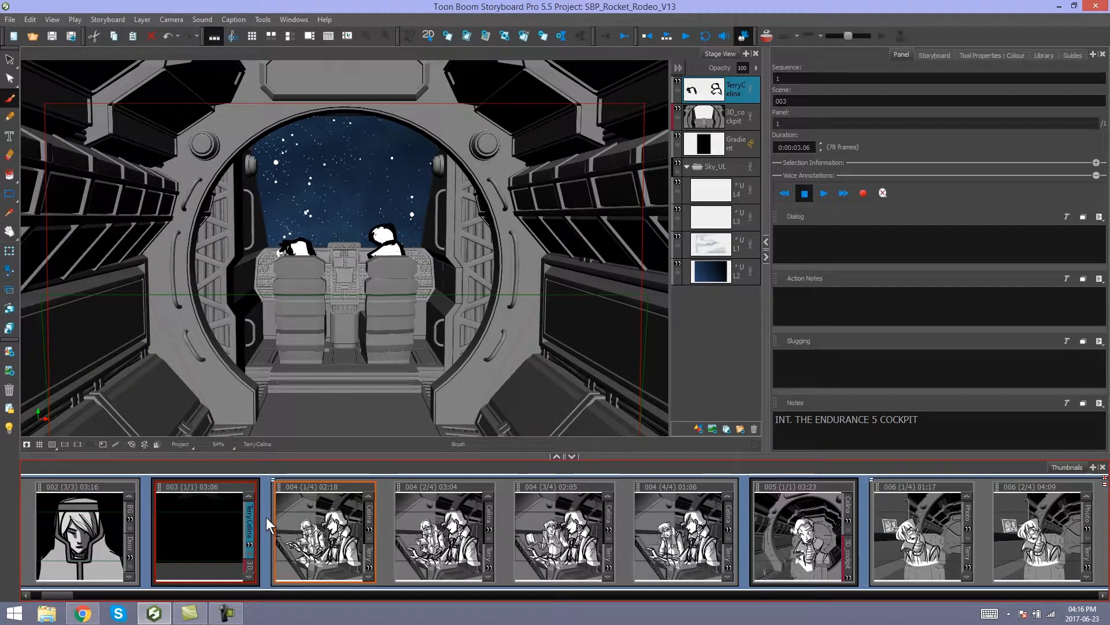
mouse_move(259, 563)
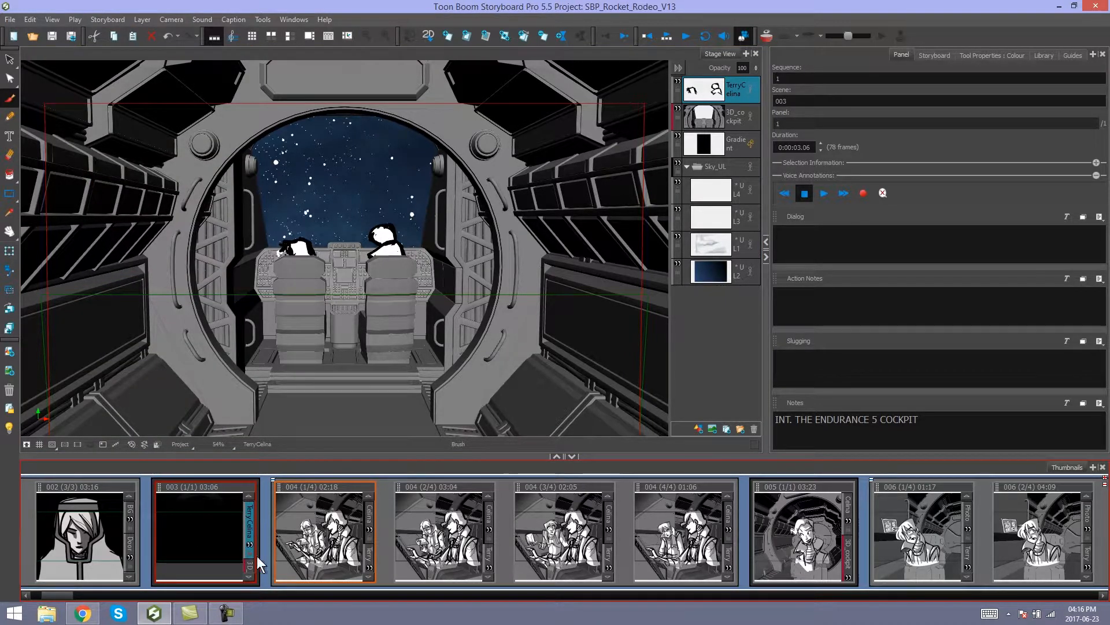
left_click(325, 531)
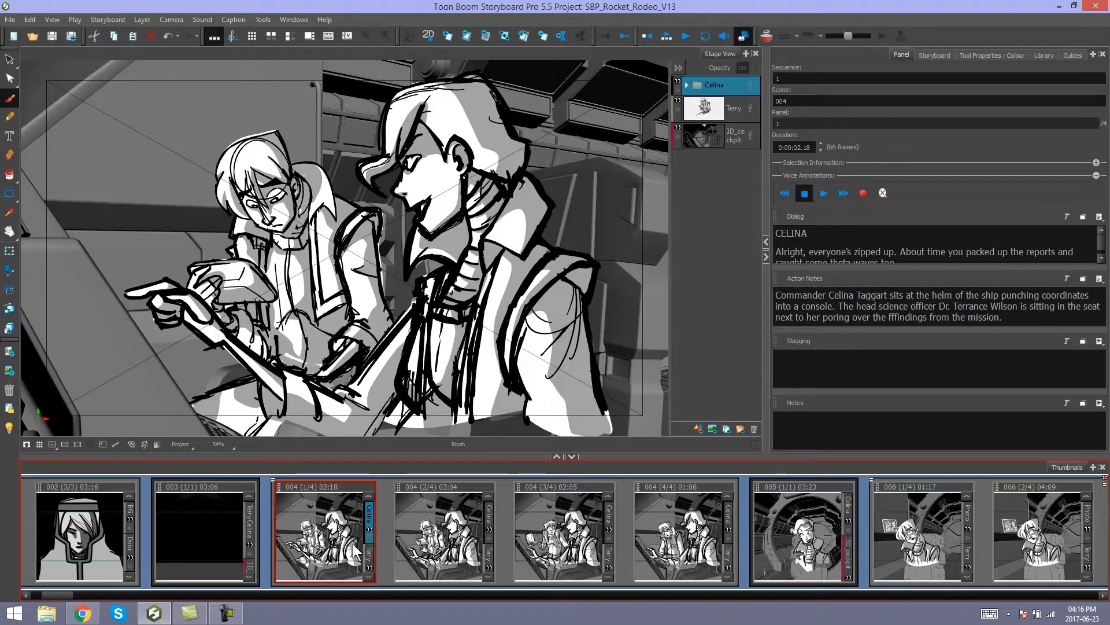